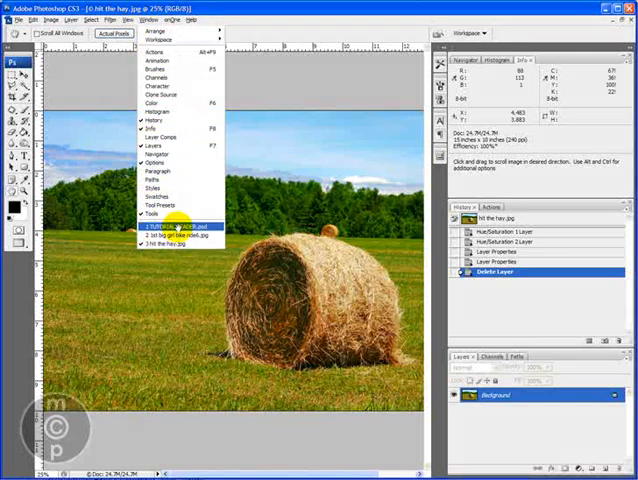
Switch from the tutorial header document back to the hay bale photo.
click(178, 226)
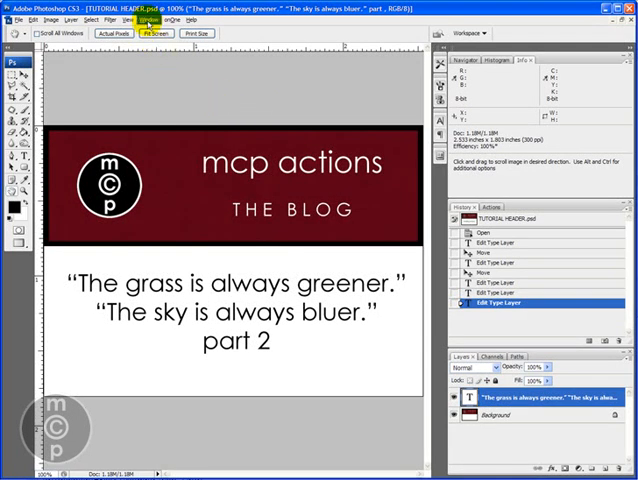
click(144, 15)
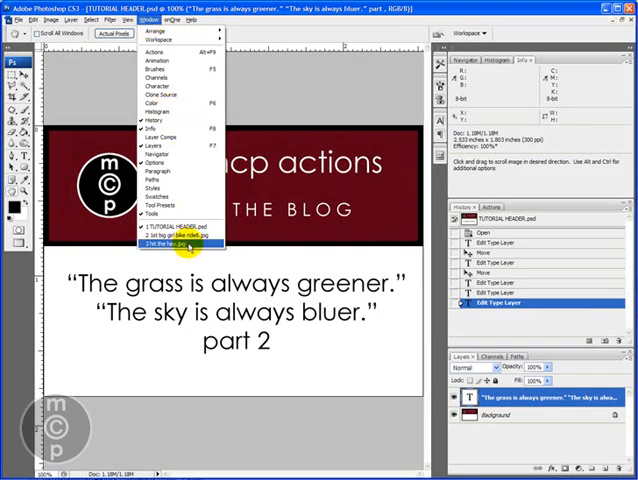
click(180, 242)
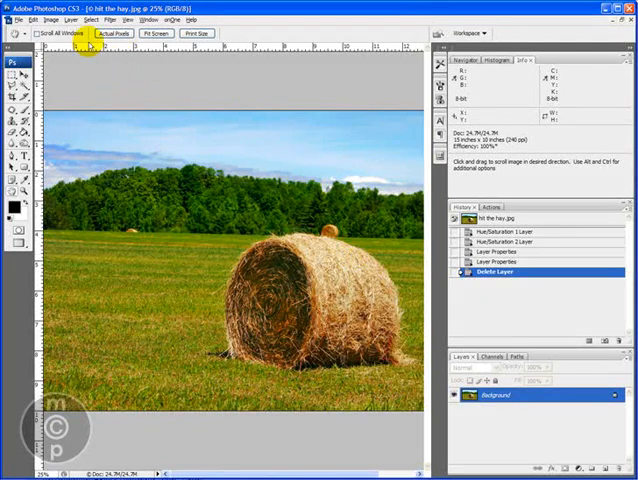
Add a Hue/Saturation adjustment layer with Reds at saturation -38, lightness +40 for paler hay.
click(74, 24)
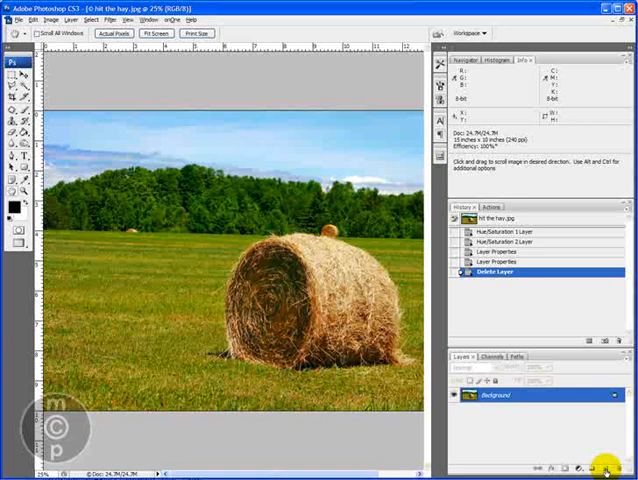
click(599, 462)
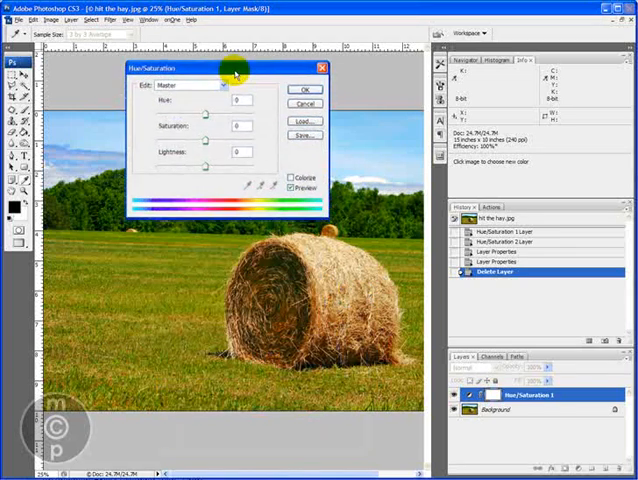
drag(230, 67, 235, 62)
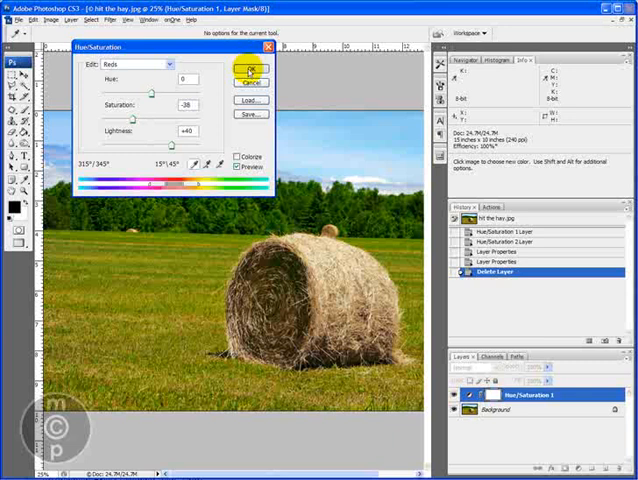
click(243, 66)
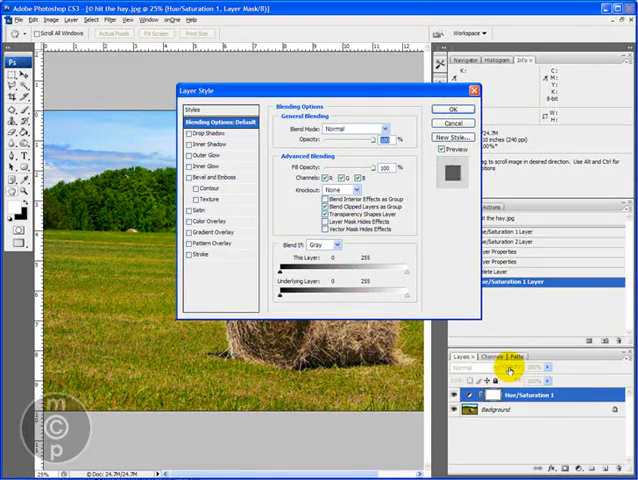
click(450, 108)
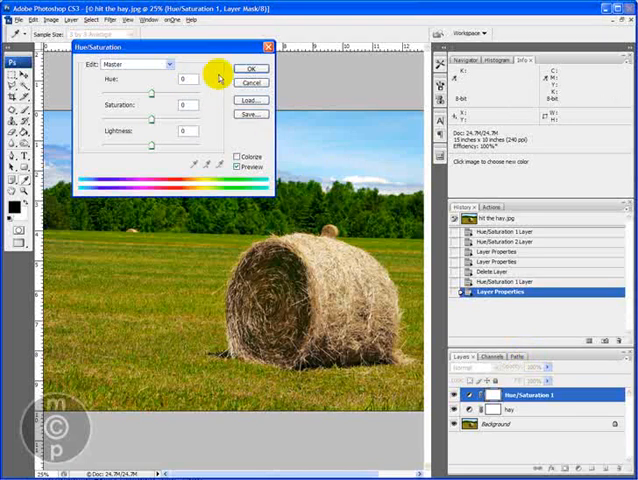
mouse_move(148, 105)
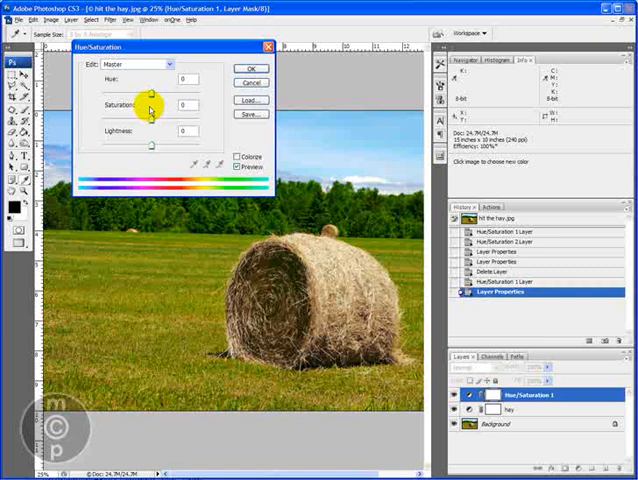
Set the Yellows range to hue +10 with reduced saturation to mute the grass.
click(148, 64)
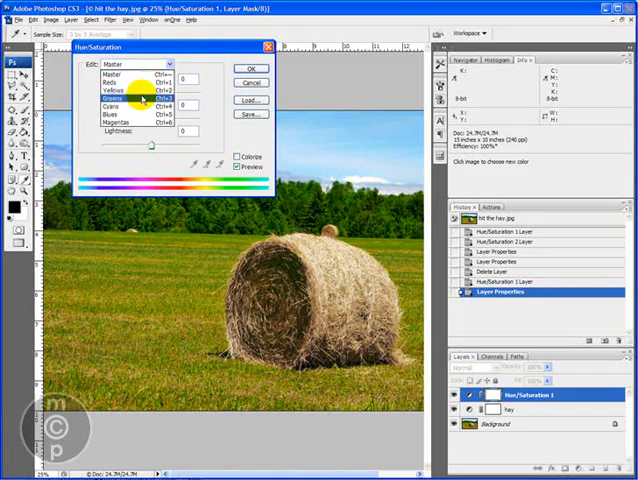
click(132, 91)
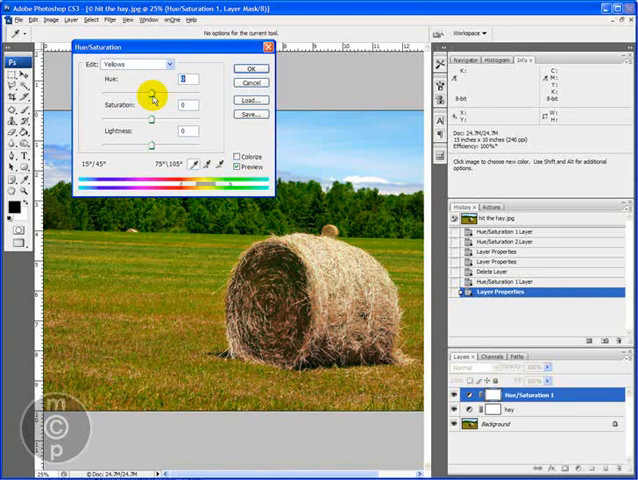
drag(155, 94, 168, 94)
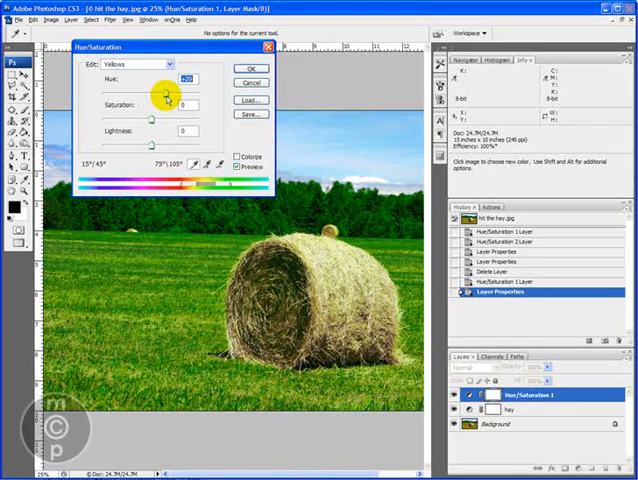
drag(167, 92, 145, 92)
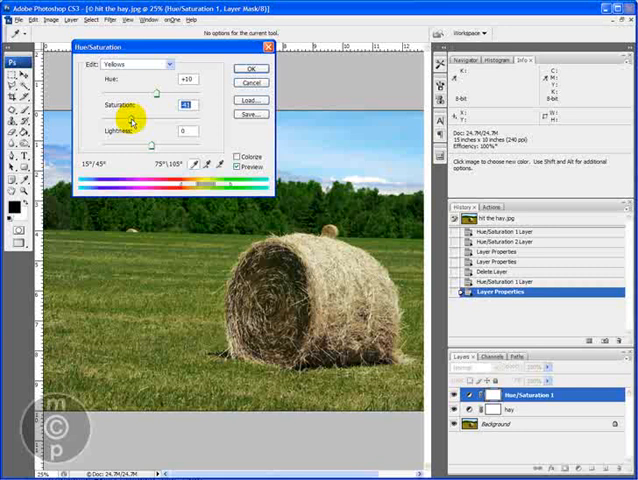
drag(158, 104, 135, 104)
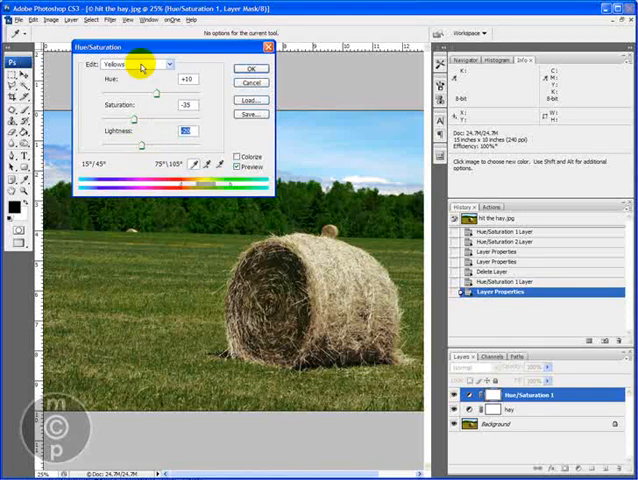
Boost the Greens saturation and apply the grass colour adjustment.
click(180, 67)
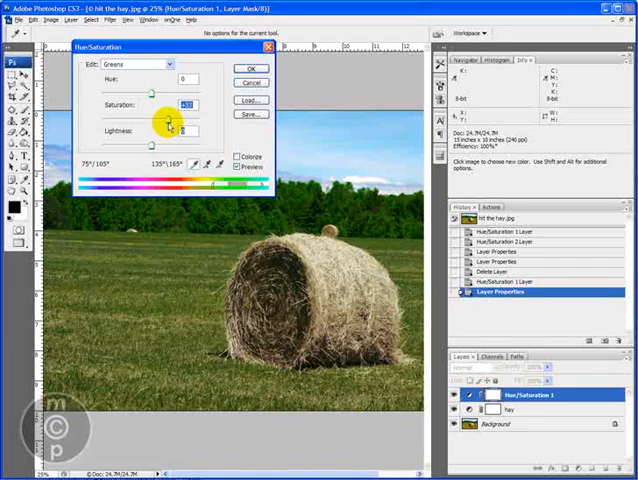
drag(150, 120, 210, 120)
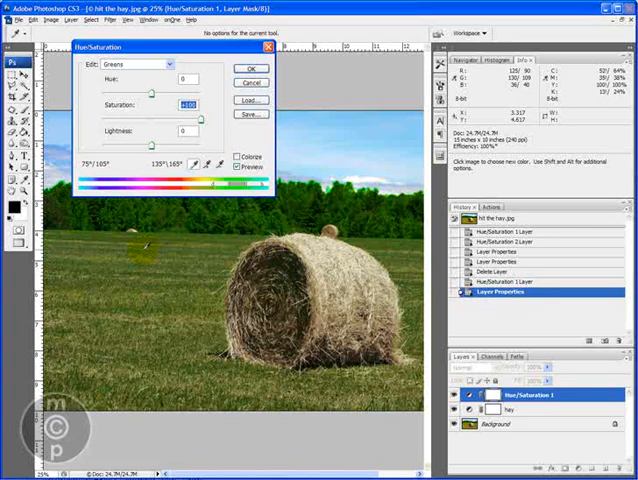
drag(205, 115, 185, 115)
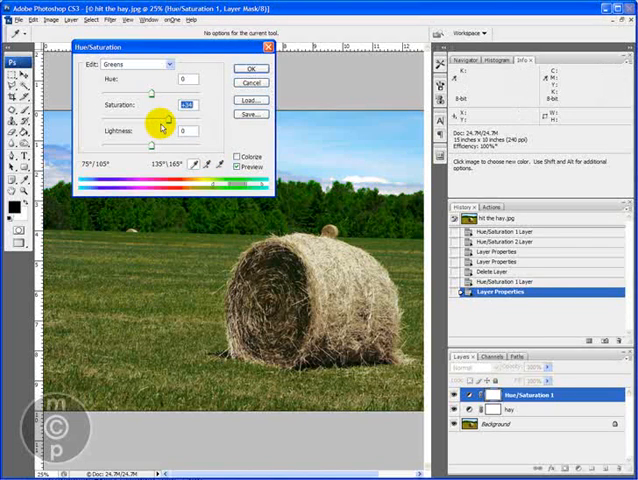
drag(180, 118, 150, 118)
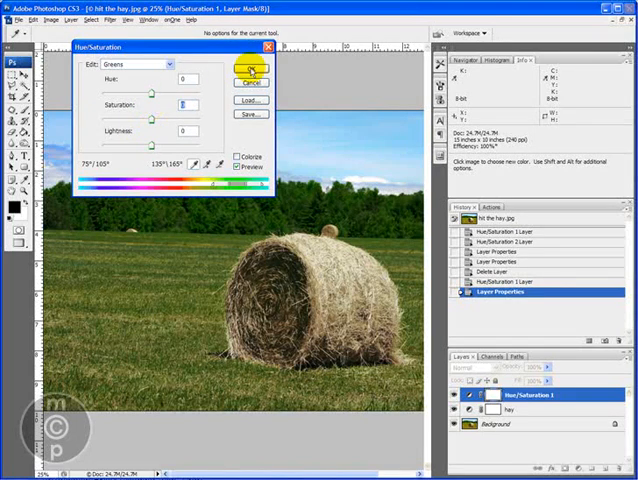
click(246, 65)
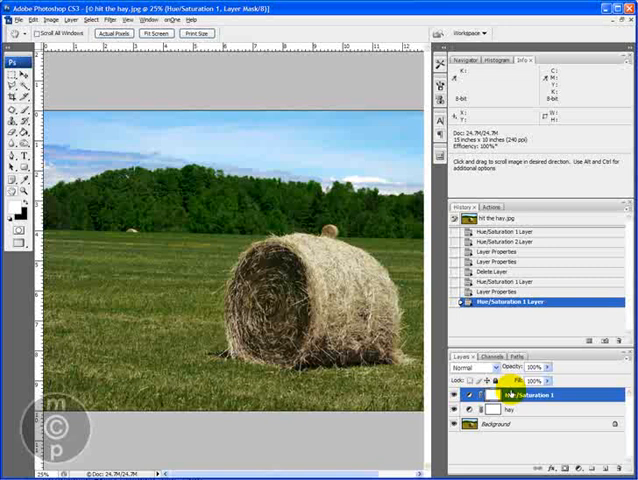
Rename the second adjustment layer to 'grass'.
double_click(526, 394)
text(grass)
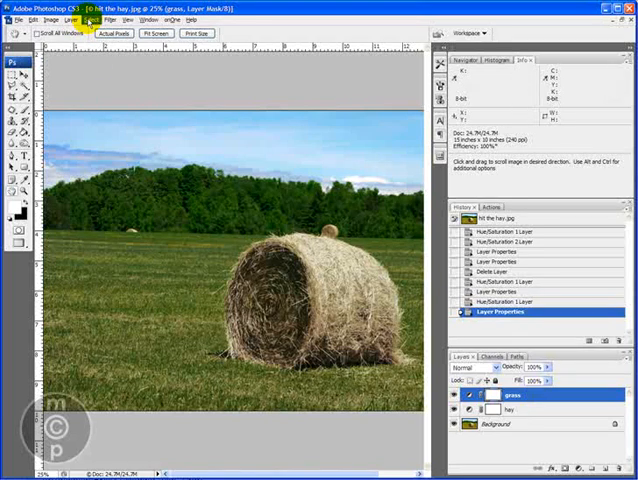
click(72, 18)
text(t)
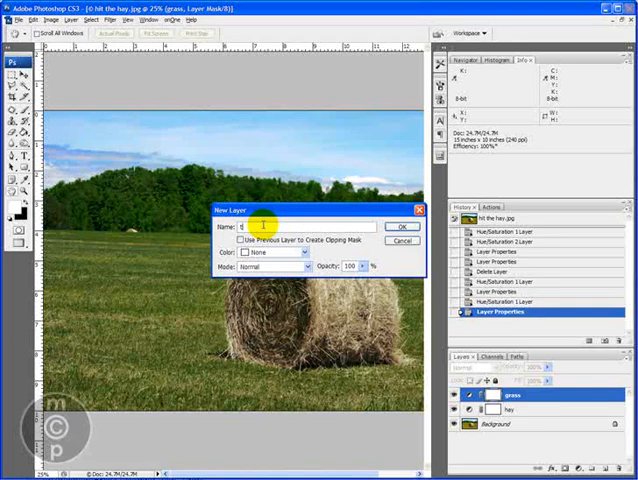
Create the 'trees' Hue/Saturation layer adjusting Greens with saturation +23, lightness +20.
click(393, 226)
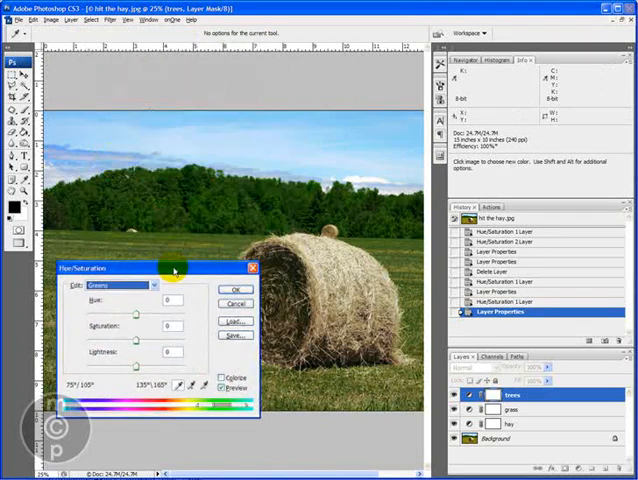
mouse_move(138, 338)
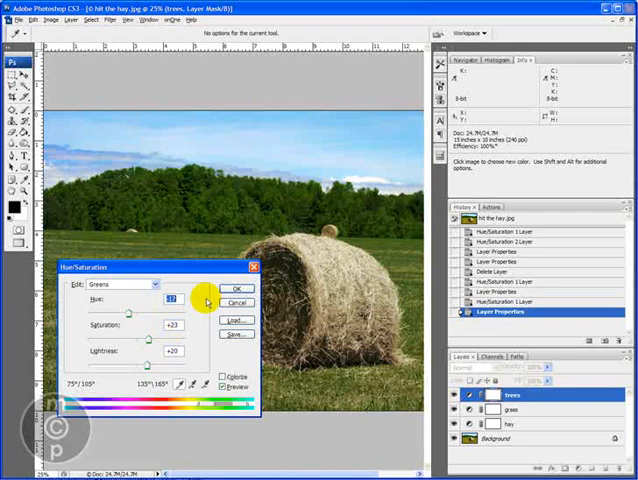
click(236, 288)
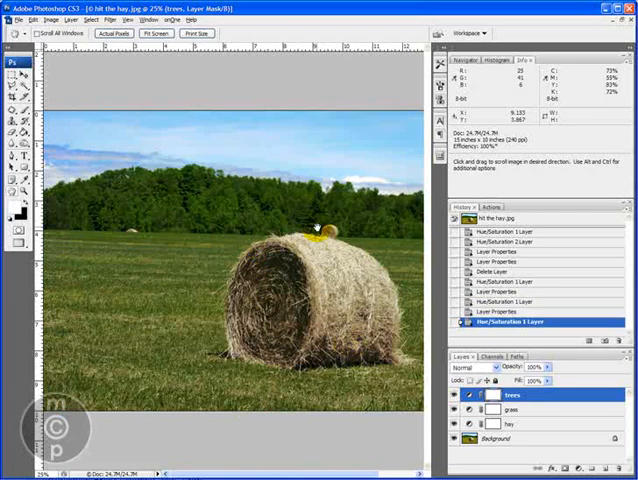
Create a new Hue/Saturation adjustment layer named 'sky' above trees.
click(65, 20)
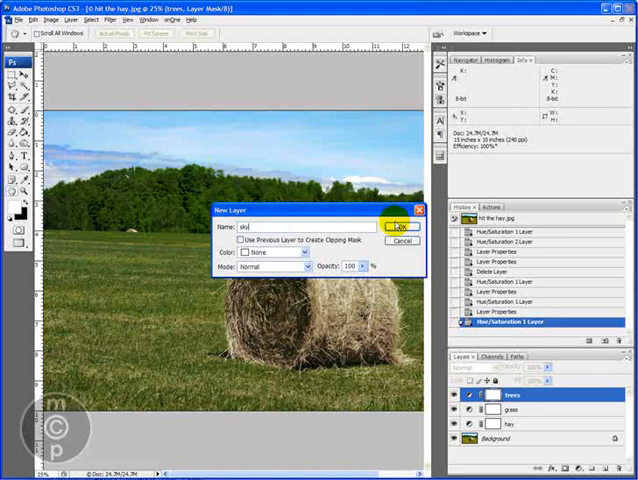
text(sky)
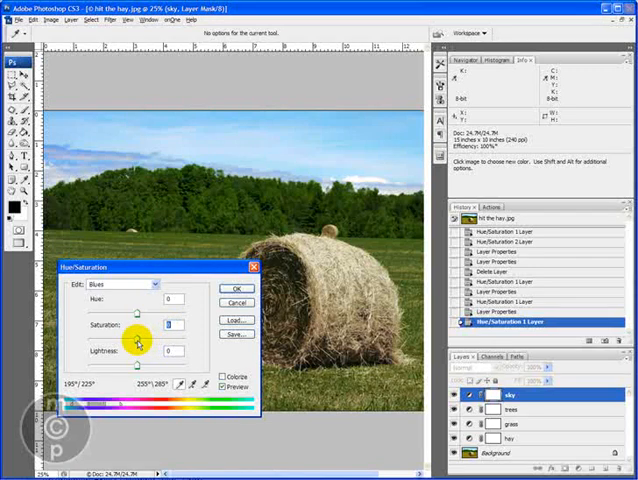
Set the sky layer's Cyans to hue +25, saturation -9, lightness -12 and apply it.
click(128, 284)
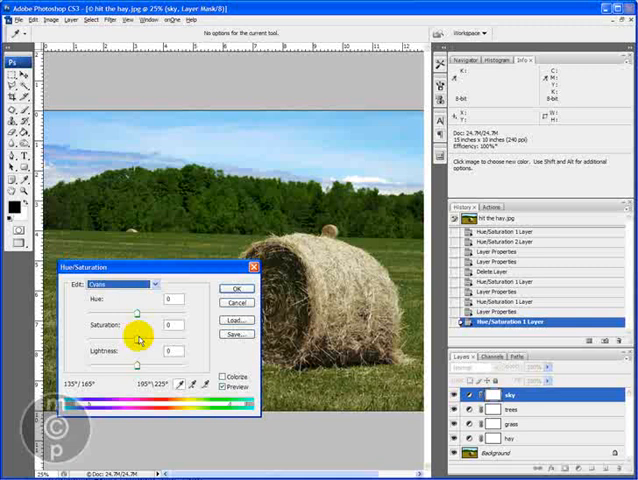
drag(130, 326, 195, 340)
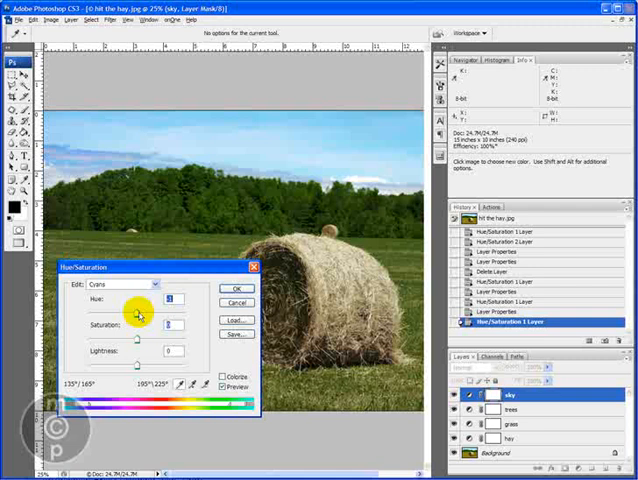
drag(140, 315, 145, 315)
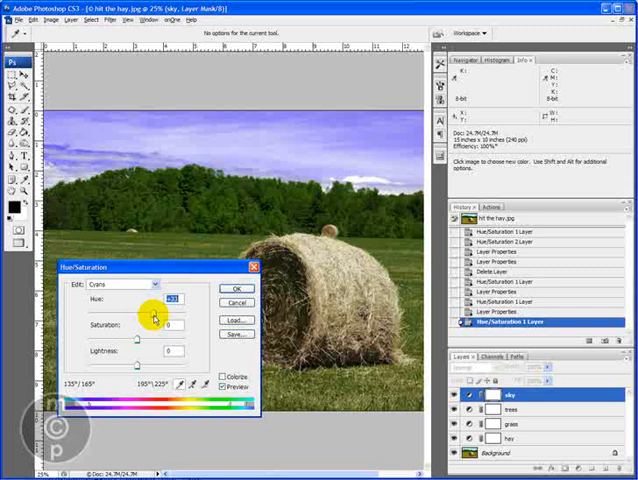
drag(155, 318, 163, 318)
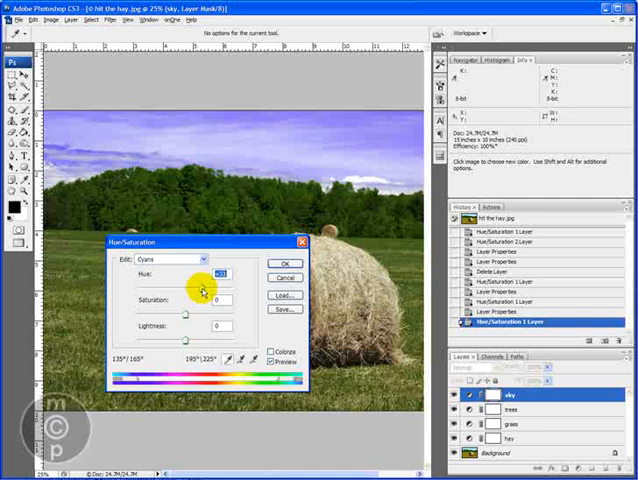
drag(205, 289, 198, 289)
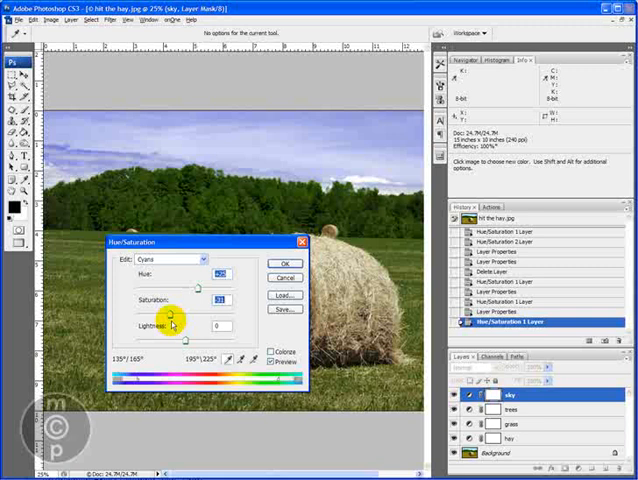
drag(173, 322, 190, 322)
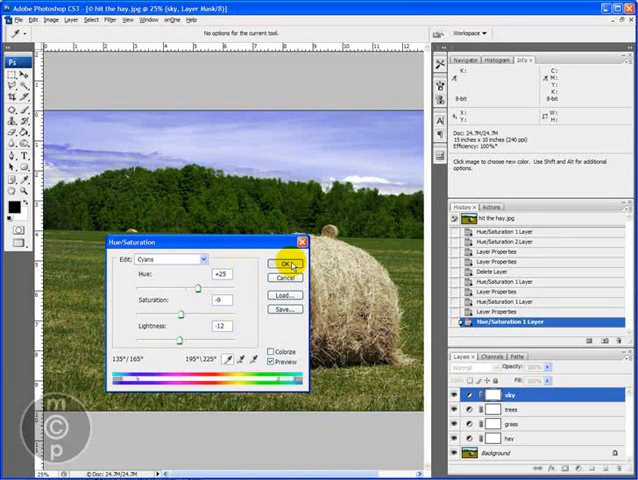
click(283, 263)
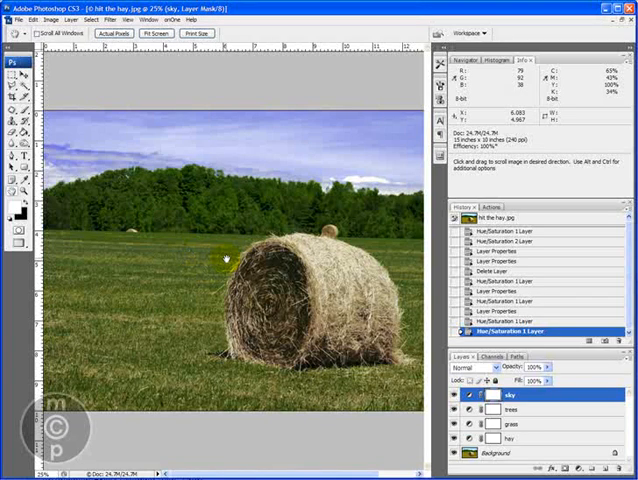
mouse_move(169, 207)
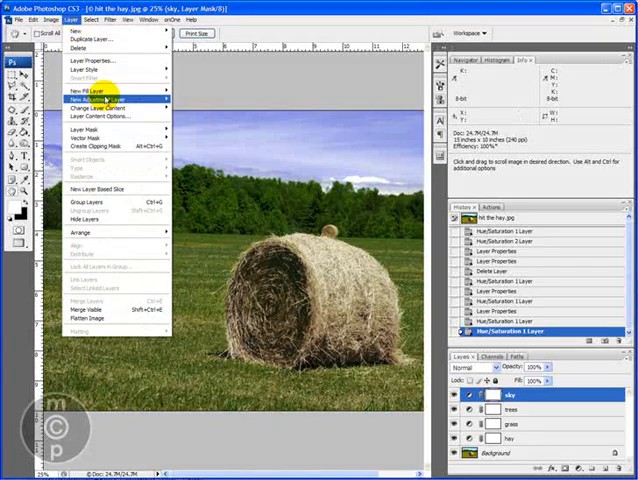
Add a Curves layer named 'overall' with an S-curve darkening shadows and lifting midtones.
click(95, 100)
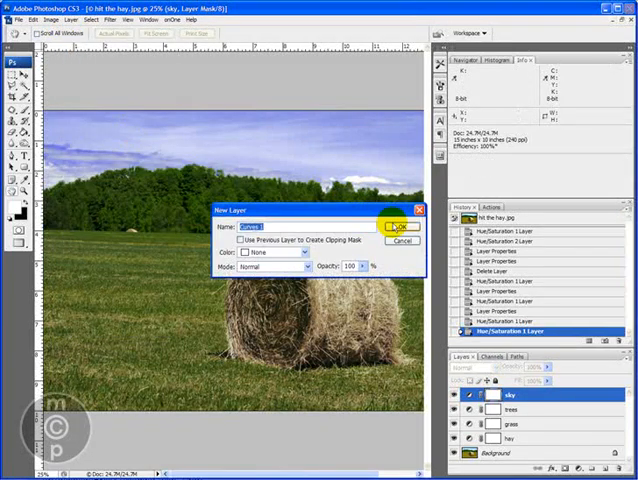
text(ove)
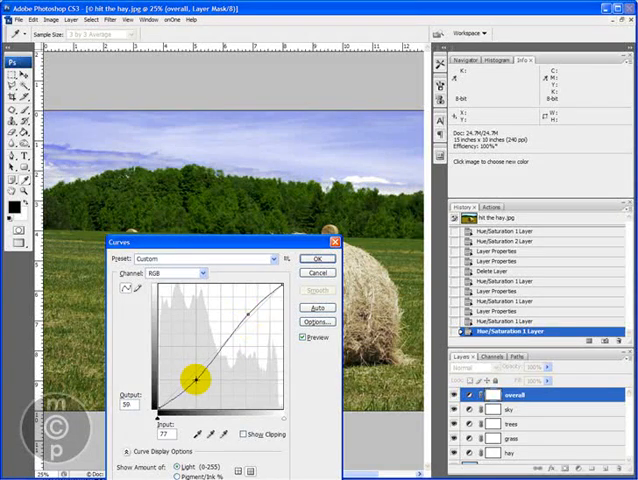
drag(199, 378, 193, 371)
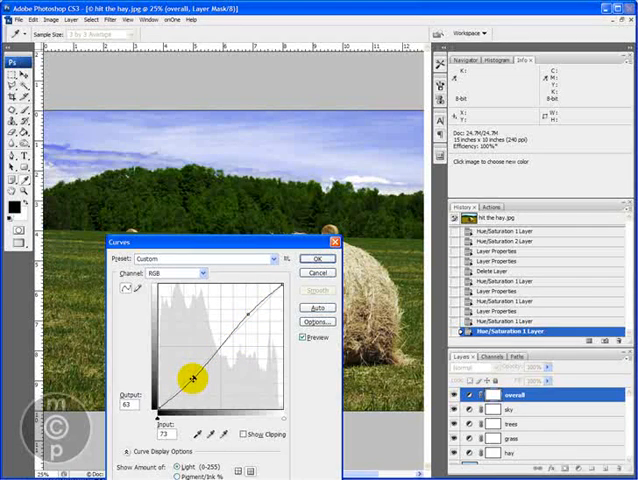
drag(188, 378, 253, 312)
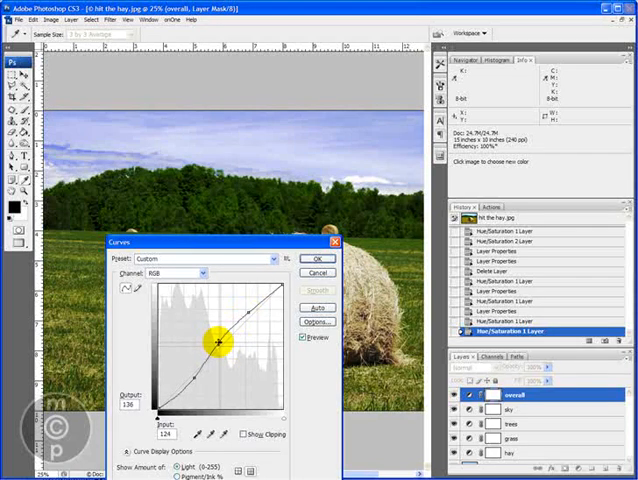
drag(215, 344, 220, 338)
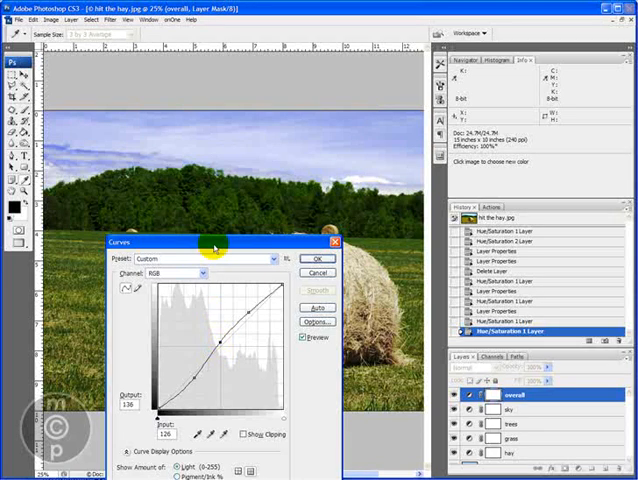
click(316, 258)
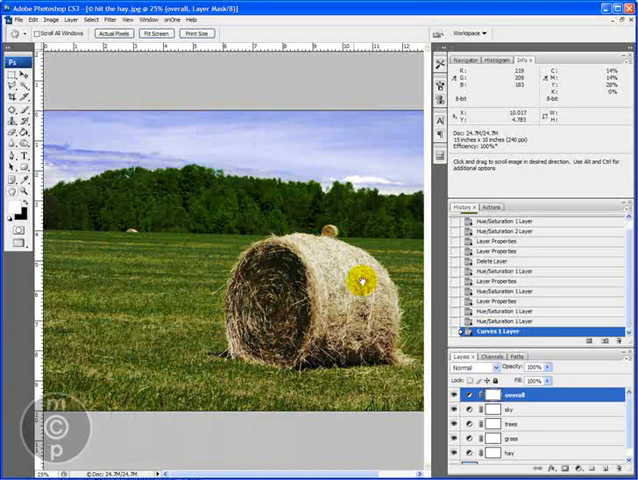